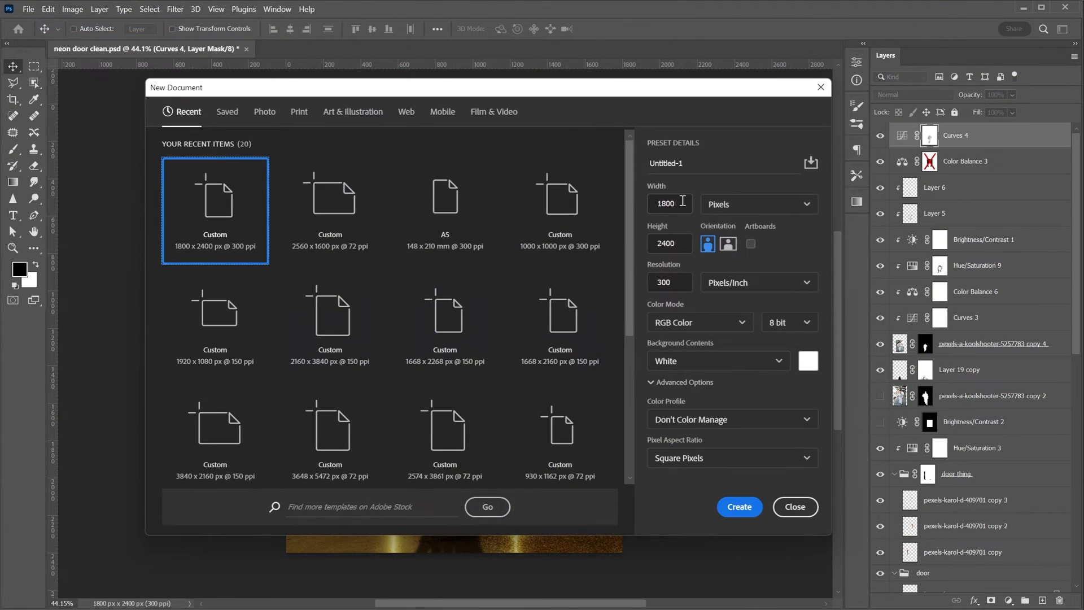
# - Create a new 1800 × 2400 px document at 300 ppi from the custom preset
pyautogui.click(738, 507)
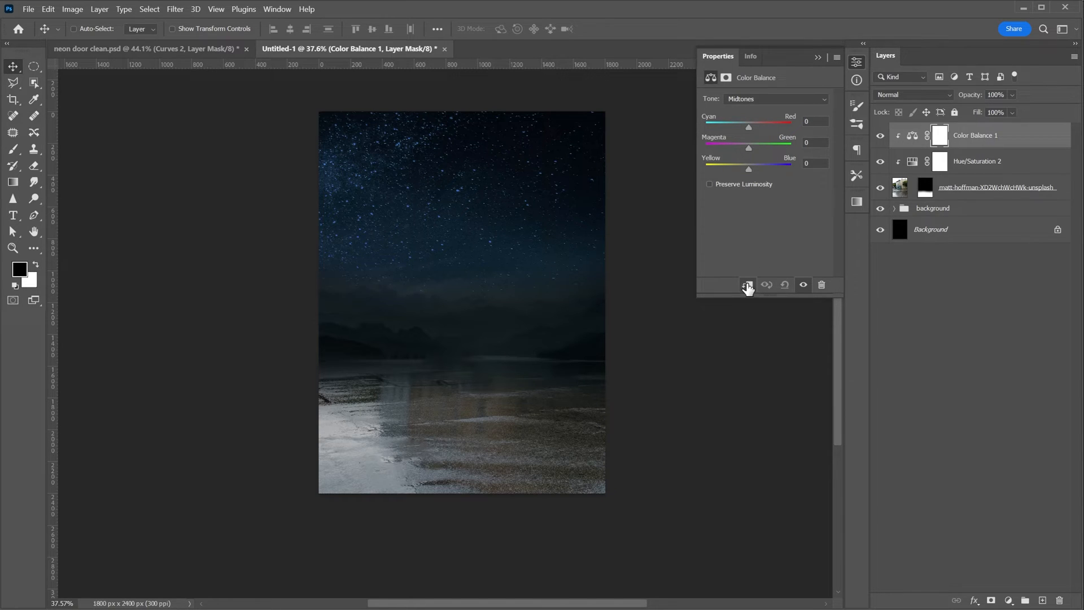
# - Clip the Hue/Saturation and Color Balance adjustments to the lake photo layer
pyautogui.click(747, 284)
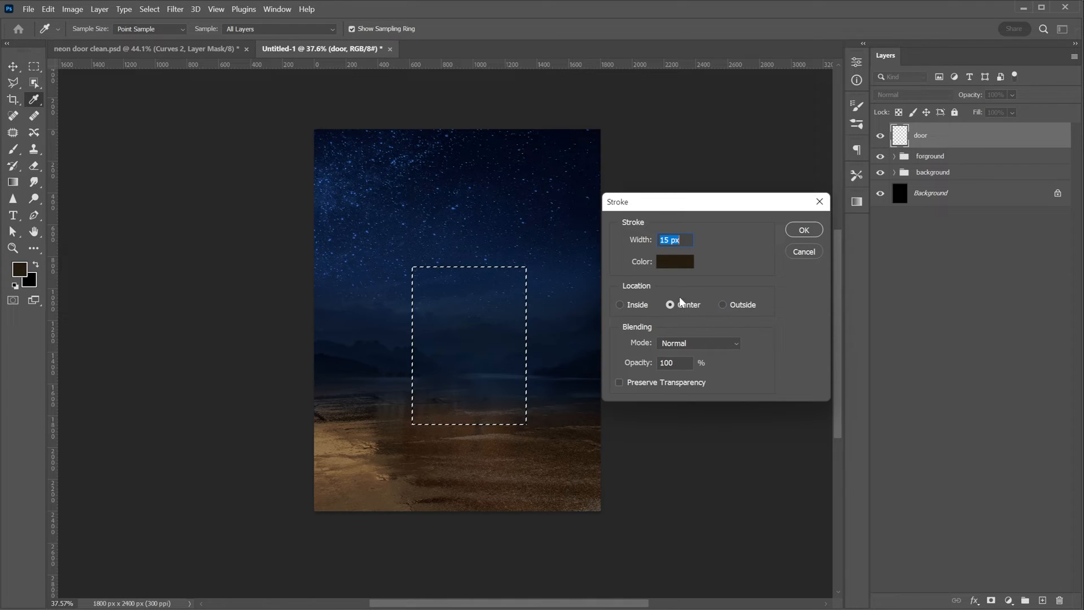
# - Apply a 15 px centred dark brown stroke to the door-shaped selection
pyautogui.click(804, 229)
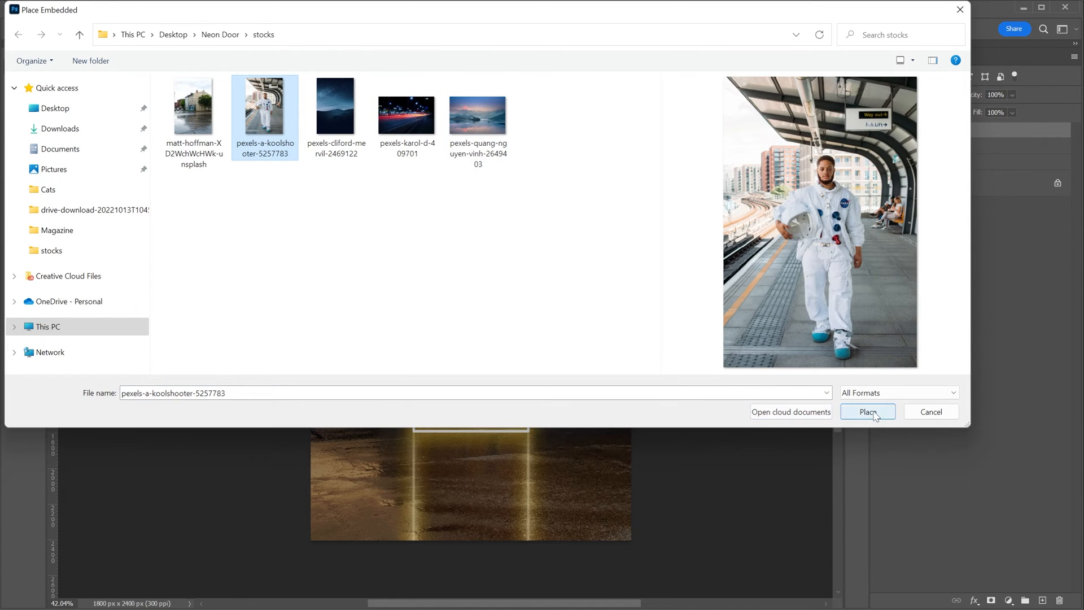
# - Place the astronaut walking photo from the stocks folder as an embedded layer
pyautogui.click(867, 411)
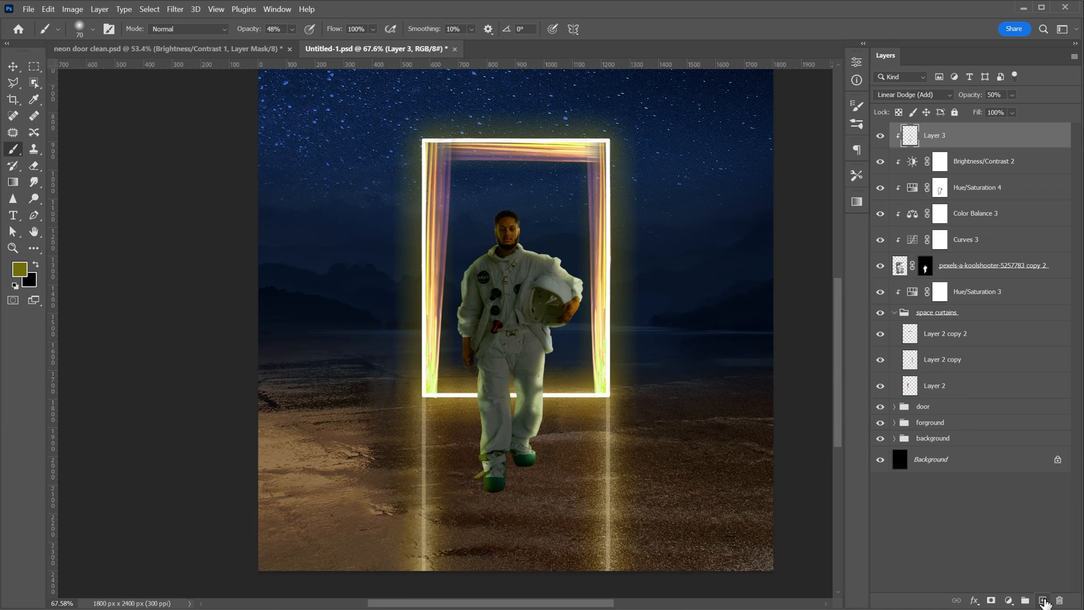
pyautogui.click(1042, 600)
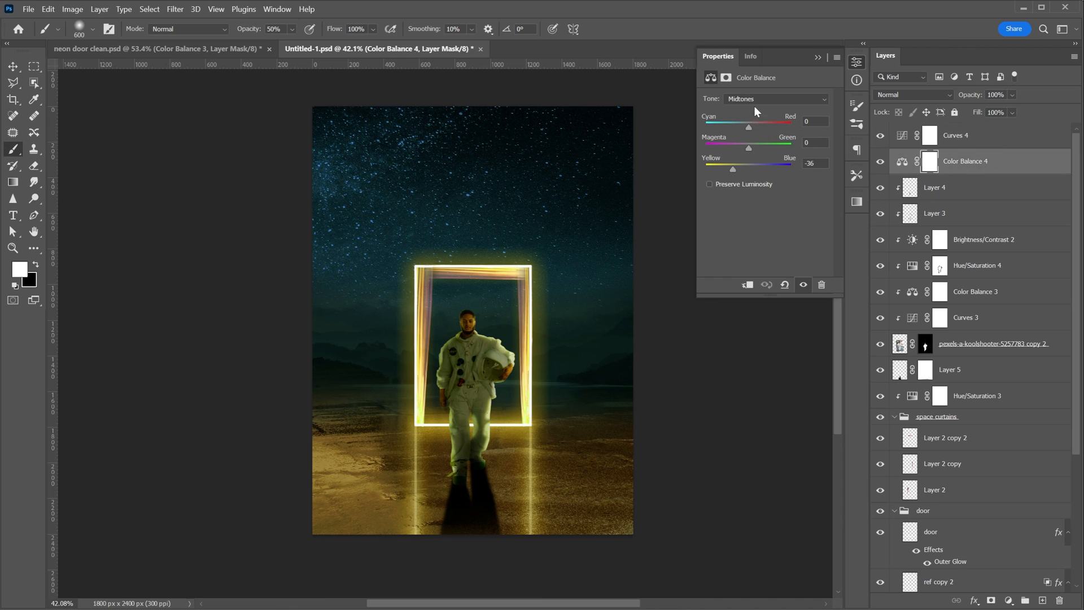
# - Add a Color Balance layer with Highlights at Cyan-Red +13 and Yellow-Blue -26
pyautogui.click(776, 98)
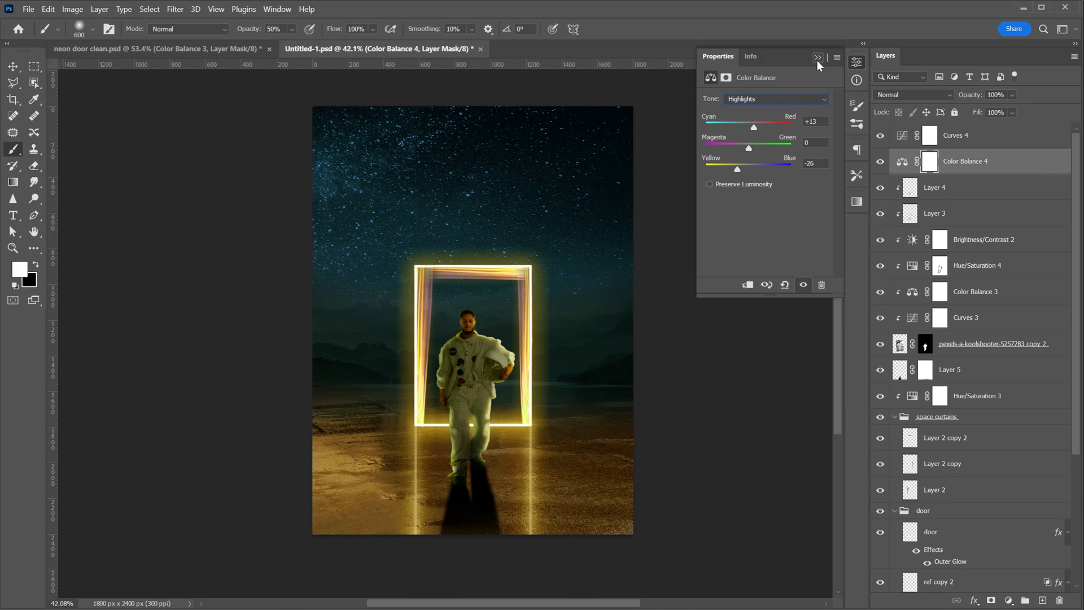